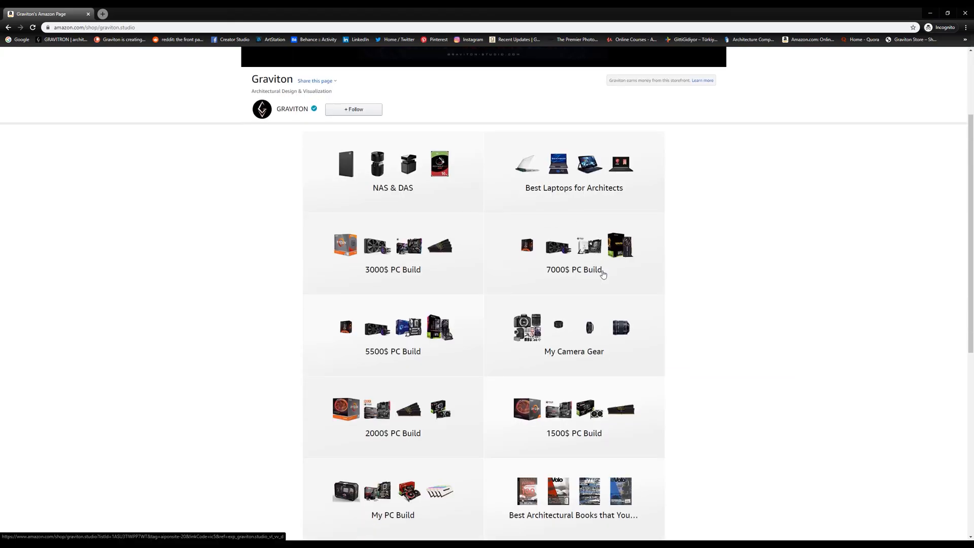
Browse the Graviton storefront lists and select the 'Best Laptops for Architects' tile
{"action": "scroll", "scroll_direction": "down", "scroll_amount": 3}
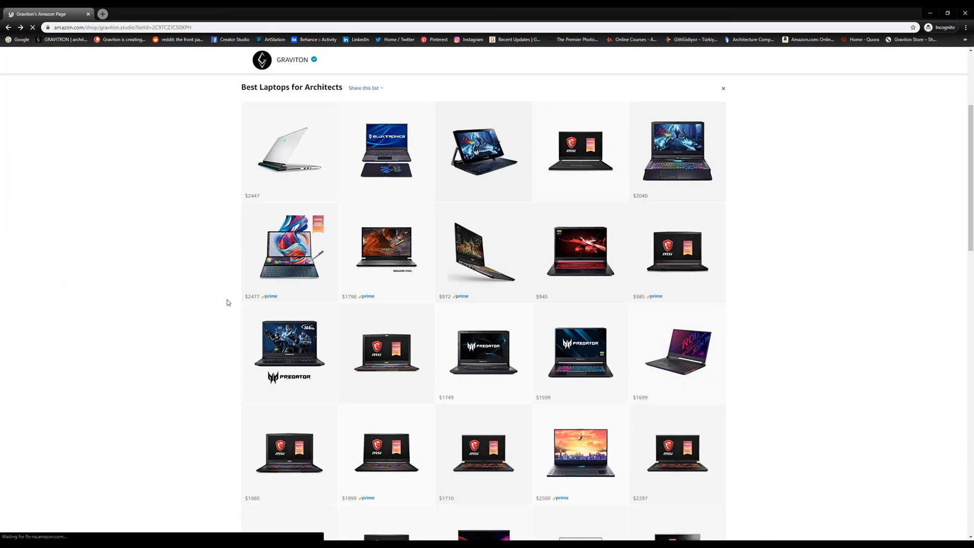
{"action": "left_click", "coordinate": [385, 150]}
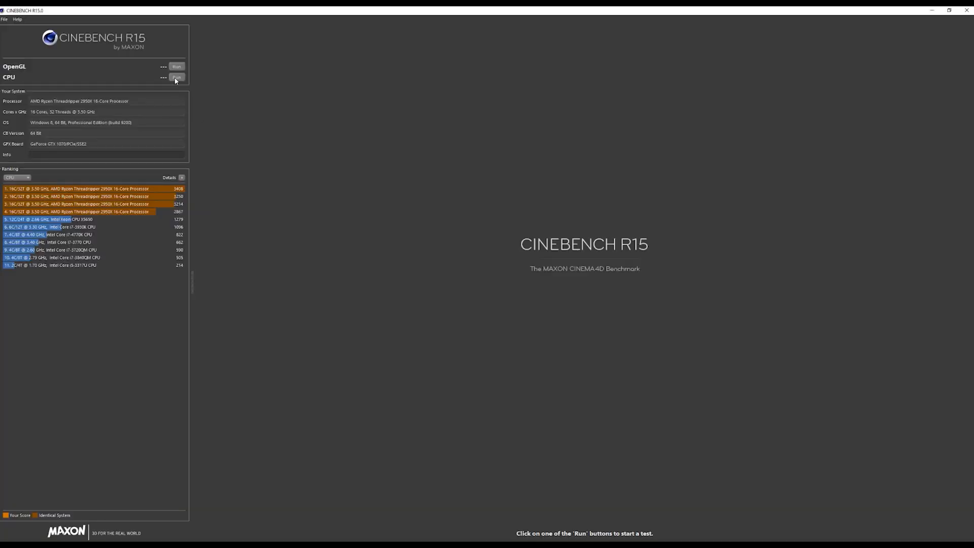
Start the CPU benchmark run from the Cinebench R15 ranking view
{"action": "left_click", "coordinate": [177, 77]}
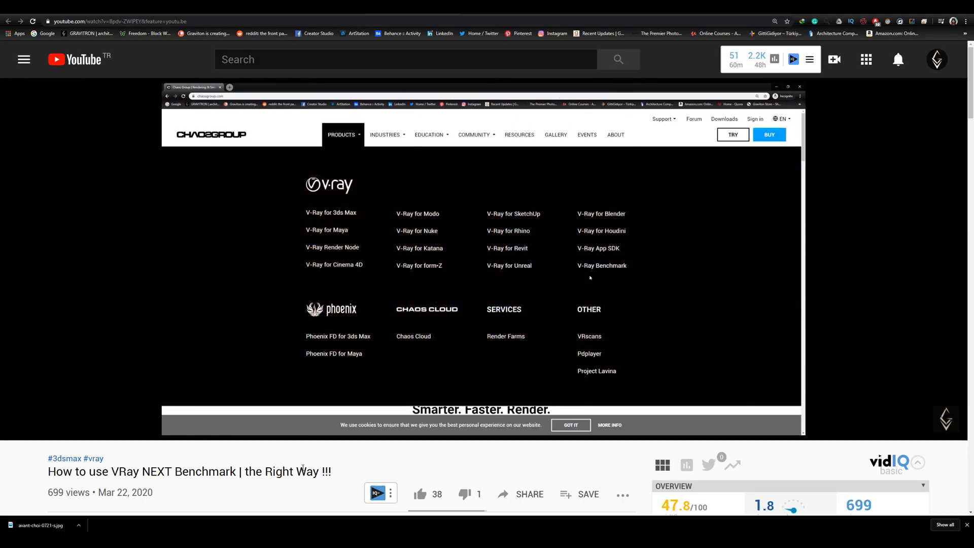
Play the 'How to use VRay NEXT Benchmark' tutorial through to the Chaos Cloud sign-in screen
{"action": "left_click", "coordinate": [601, 265]}
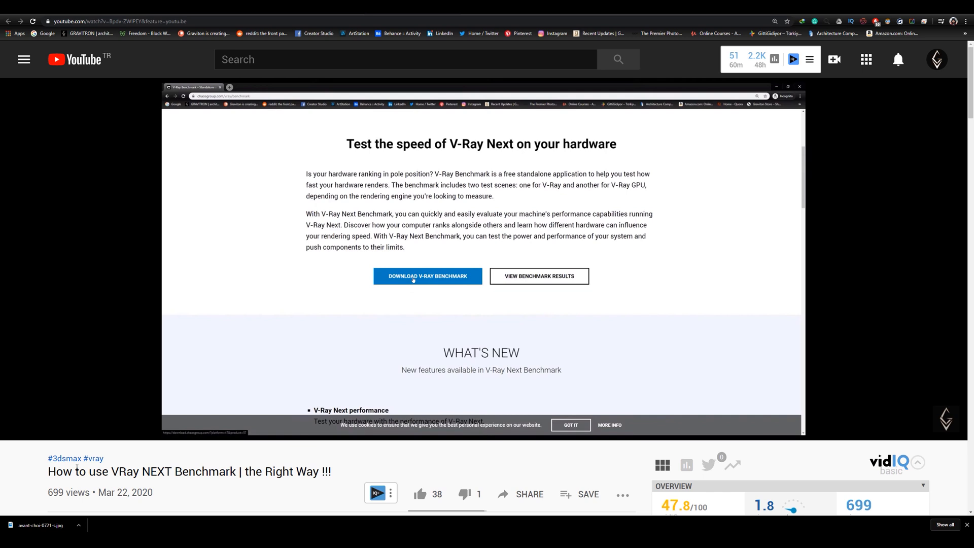
{"action": "left_click", "coordinate": [427, 275]}
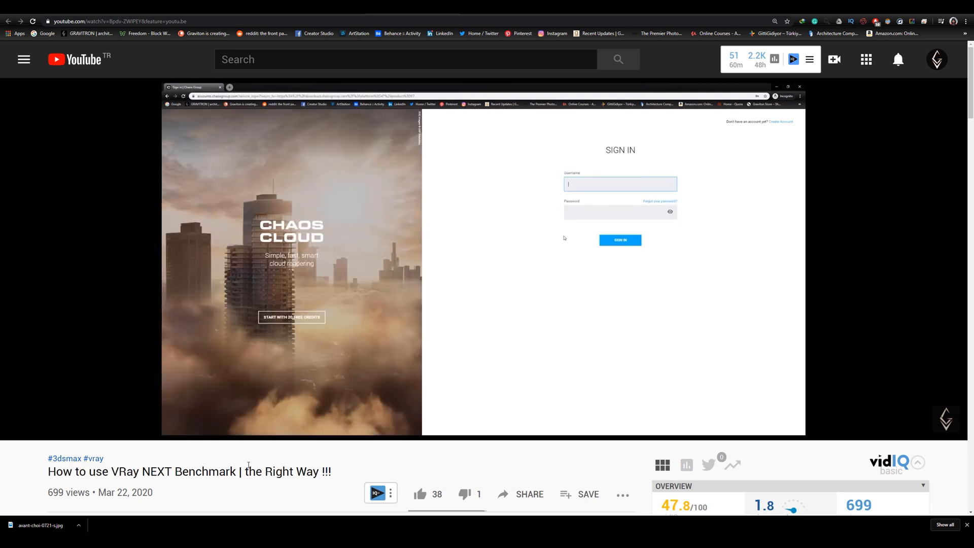